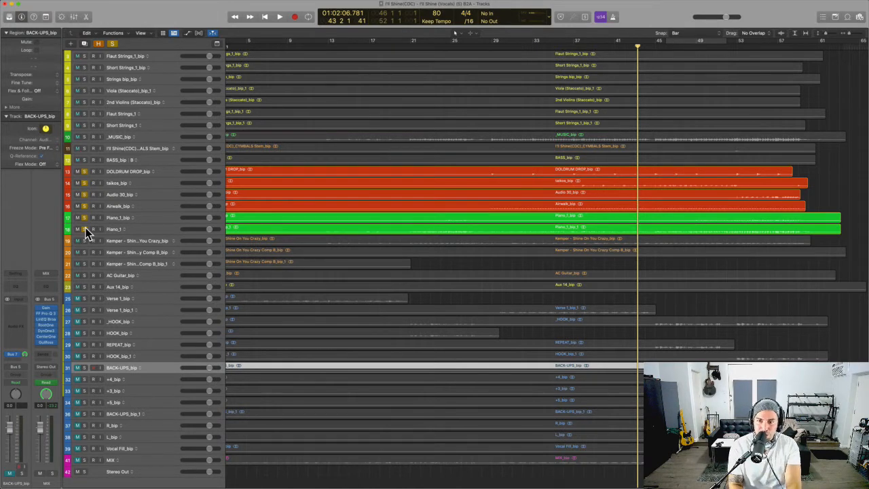
# - Solo drums, then pianos and guitars, clear all solos, and open Reference 2 on the master
pyautogui.click(279, 17)
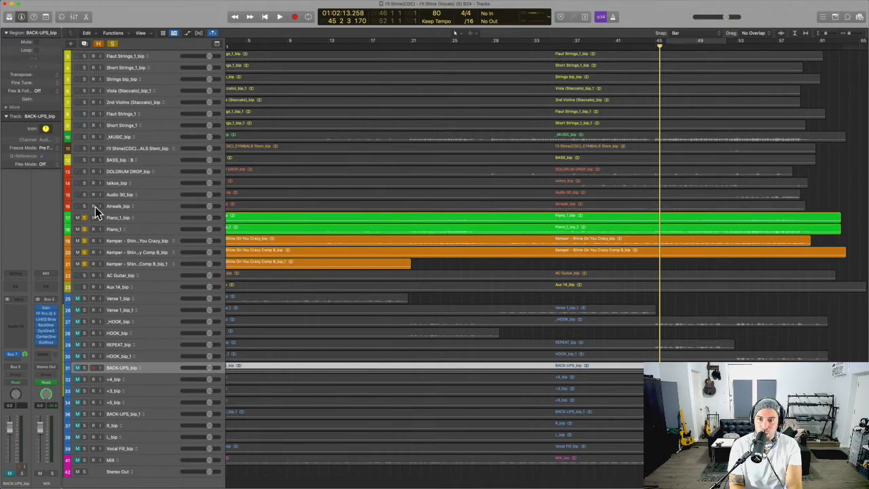
pyautogui.click(279, 17)
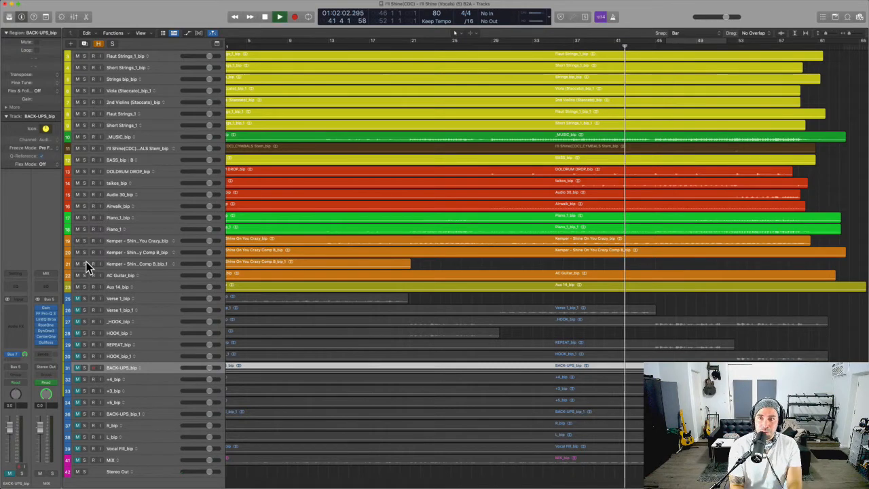
pyautogui.click(280, 17)
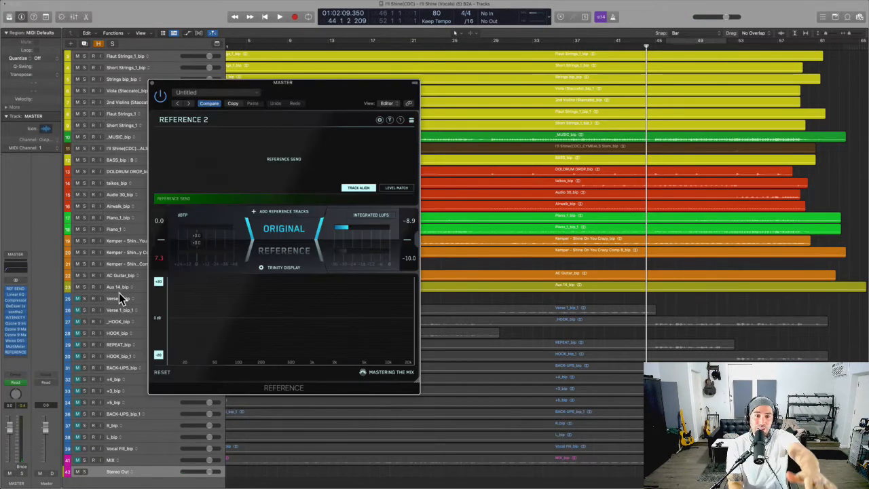
# - Drag the Reference 2 window to the right to make room for REF SEND
pyautogui.moveTo(282, 83); pyautogui.dragTo(478, 100)
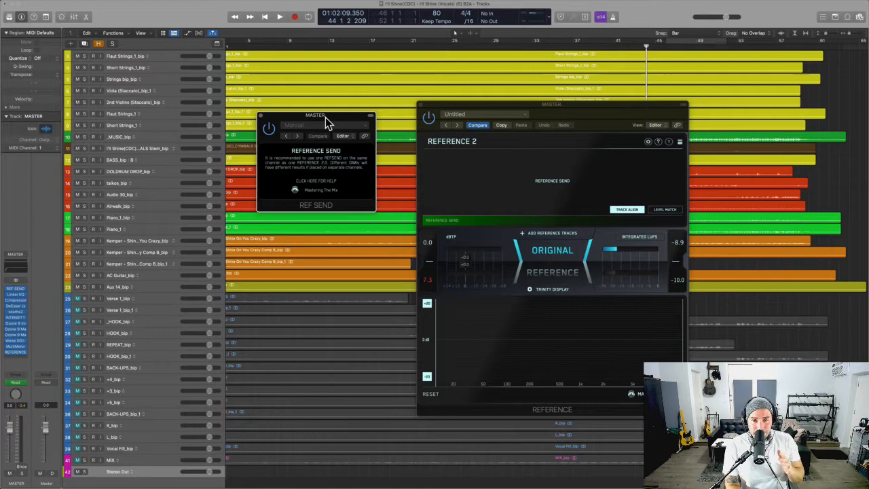
pyautogui.moveTo(289, 156)
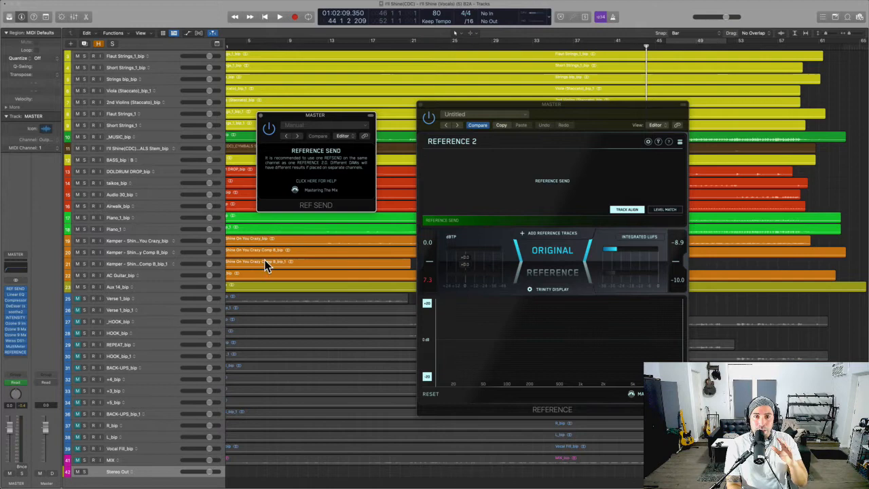
pyautogui.moveTo(562, 263)
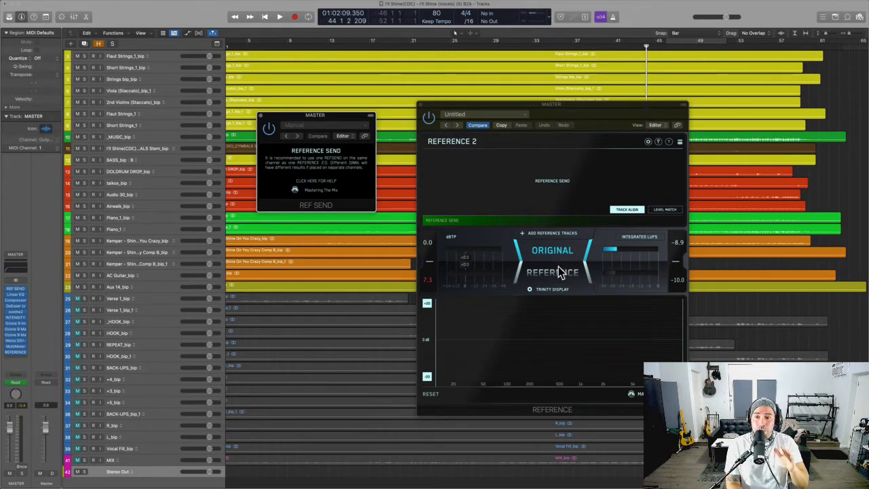
# - Switch Reference 2 between the original mix and the reference track during playback
pyautogui.click(552, 272)
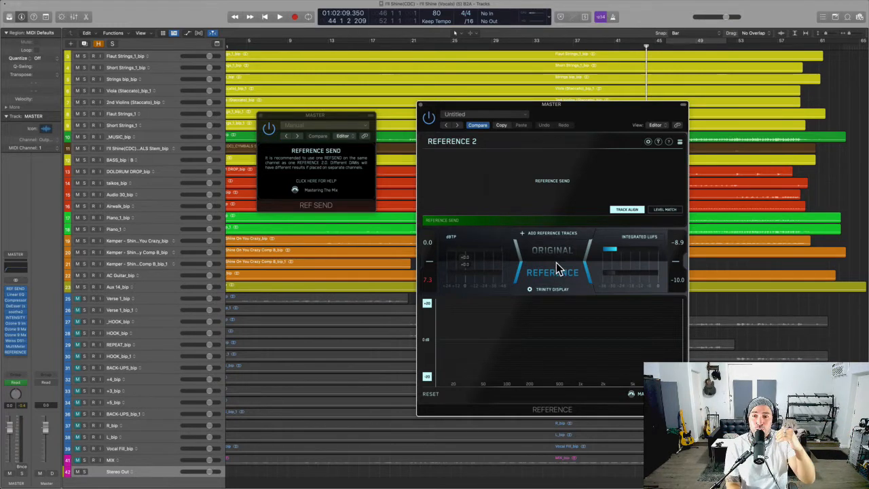
pyautogui.click(552, 250)
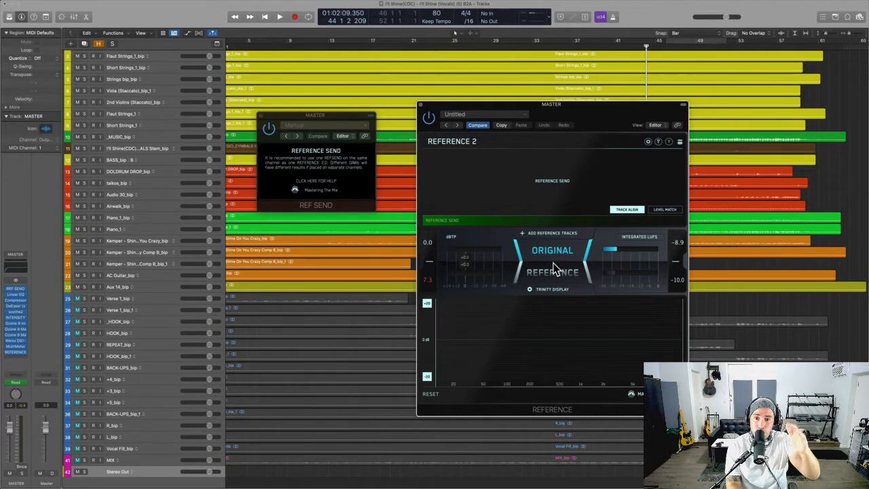
pyautogui.click(553, 250)
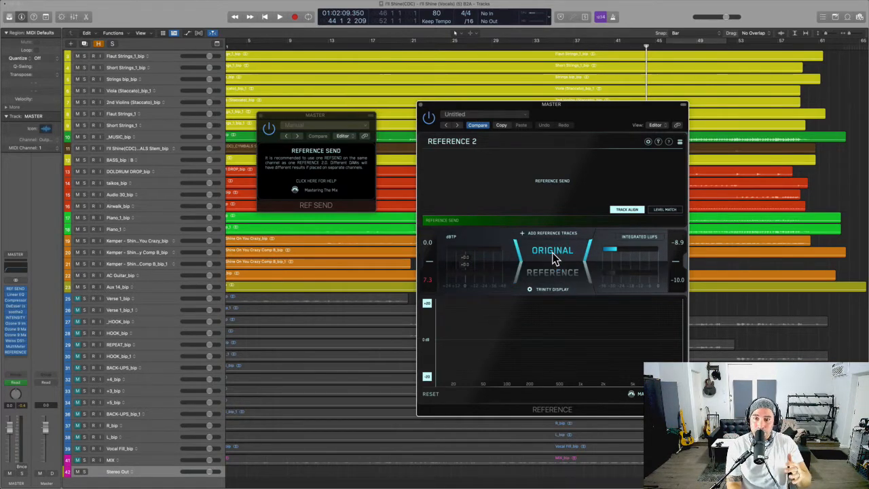
pyautogui.click(280, 16)
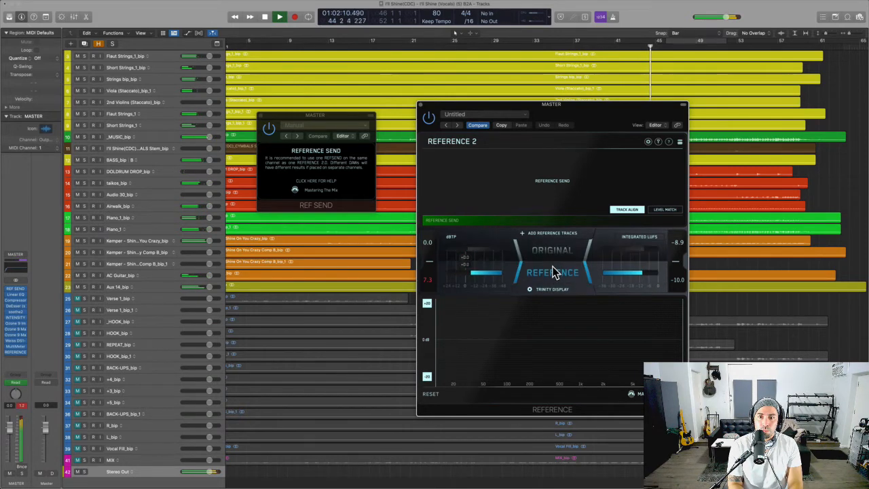
pyautogui.click(552, 250)
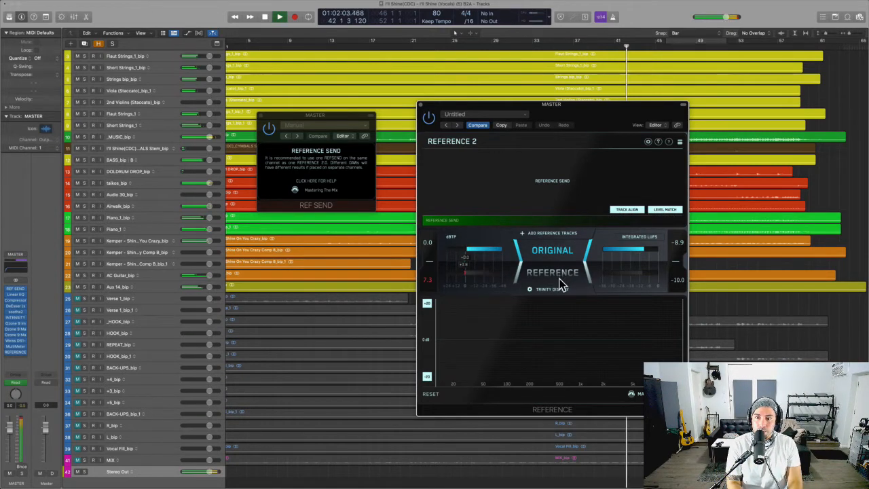
pyautogui.click(553, 272)
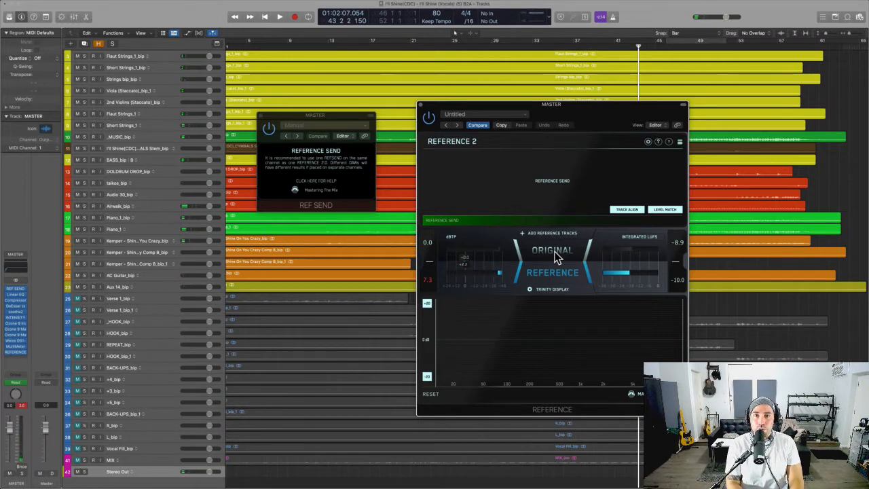
# - Return to the original mix, close the plugin windows, and bring up Ozone 9 Match EQ
pyautogui.click(279, 16)
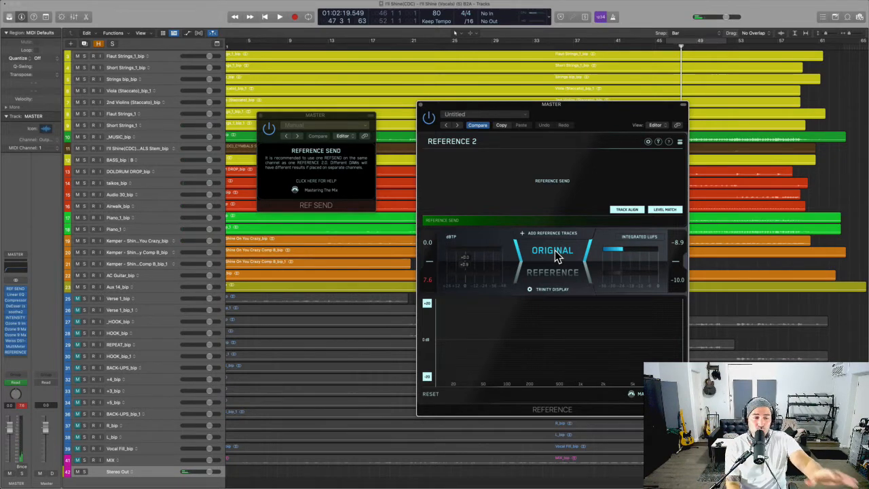
pyautogui.click(682, 104)
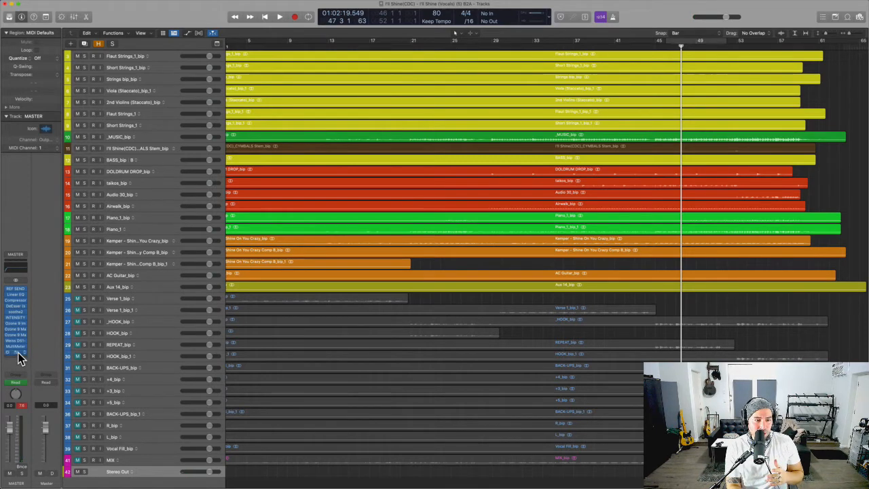
pyautogui.click(15, 336)
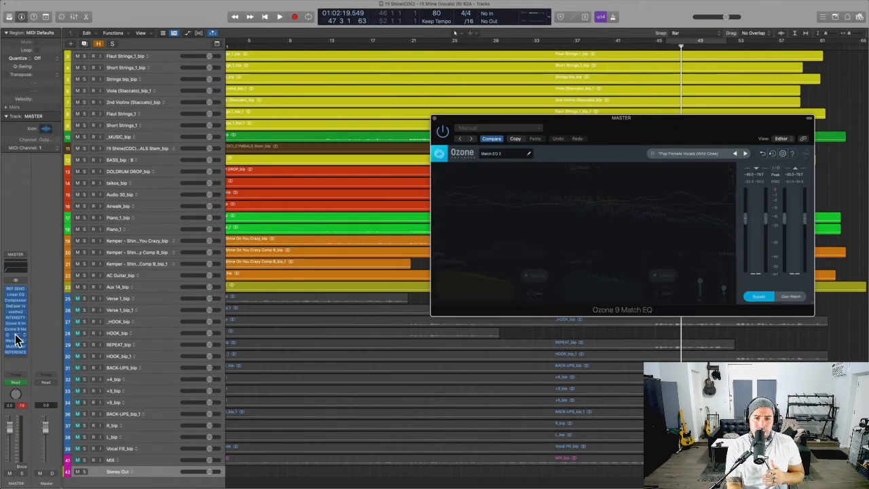
# - Move the Ozone 9 Match EQ window into view and switch the plugin to bypassed
pyautogui.moveTo(622, 117); pyautogui.dragTo(628, 127)
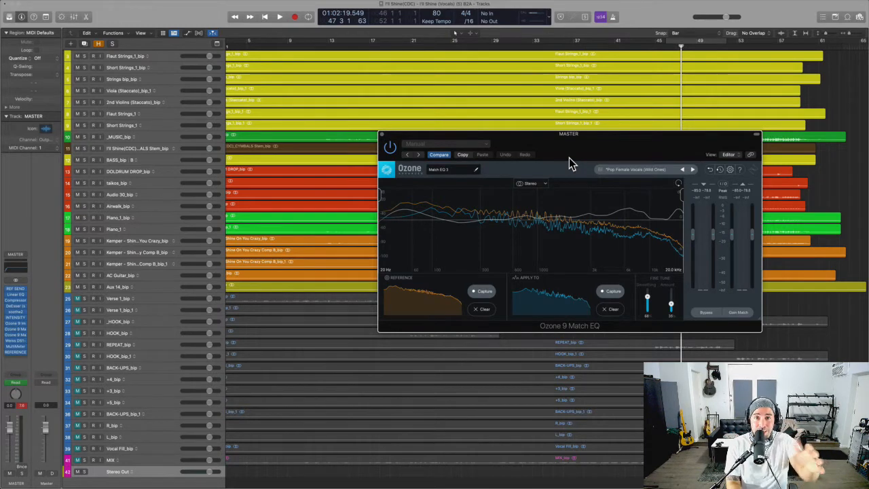
pyautogui.moveTo(713, 326)
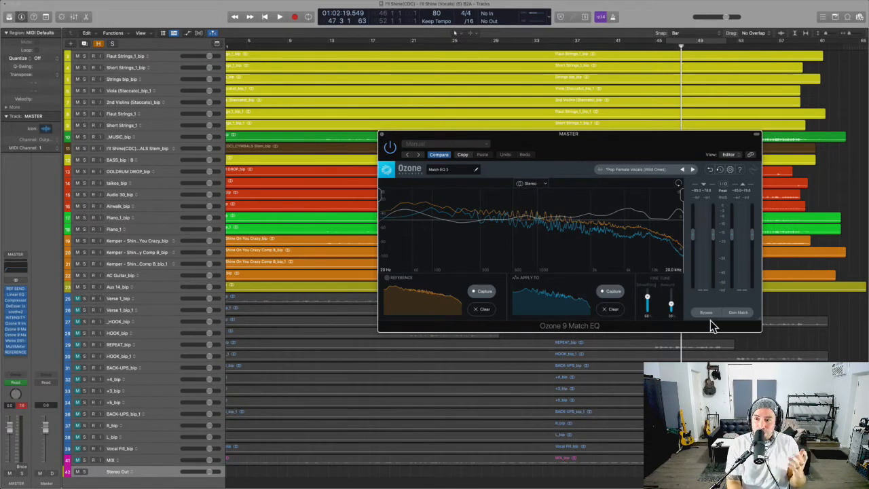
pyautogui.click(706, 312)
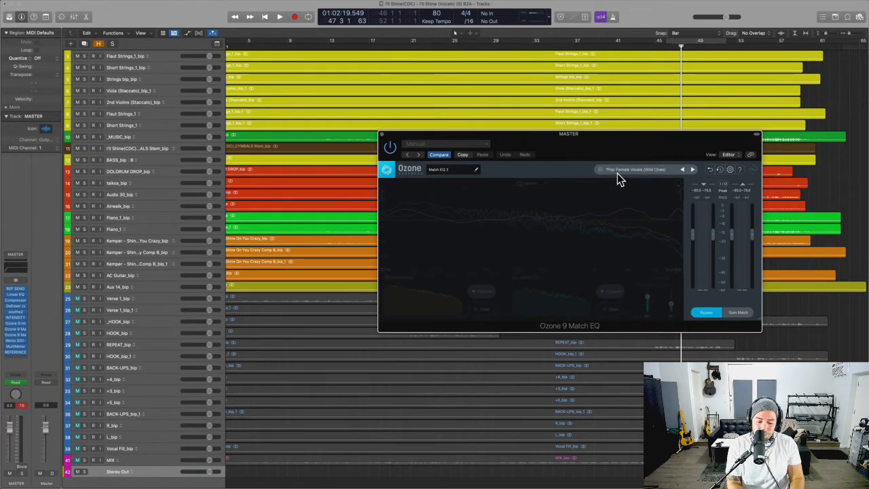
# - Toggle Ozone 9 Match EQ bypass repeatedly during playback, ending with the EQ engaged
pyautogui.click(279, 16)
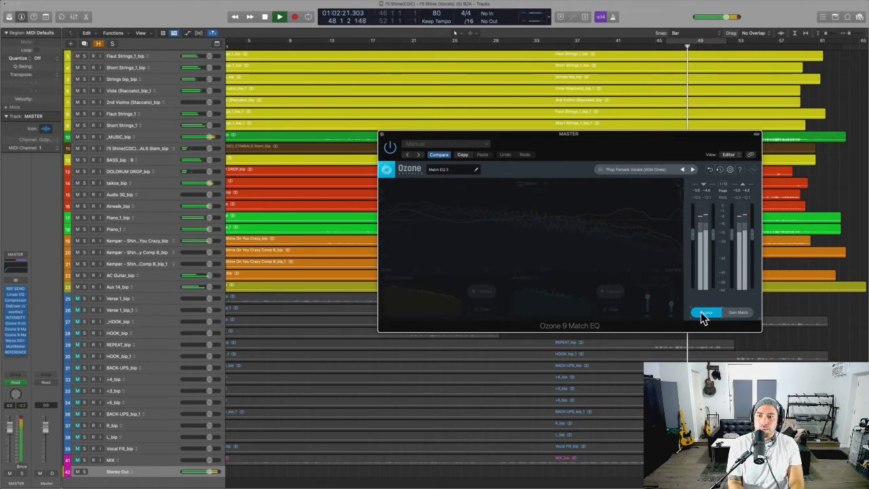
pyautogui.click(707, 312)
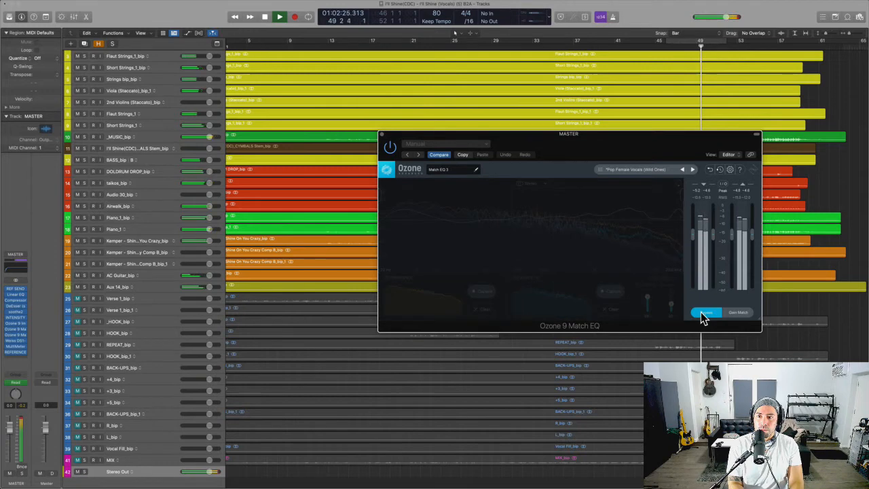
pyautogui.click(705, 312)
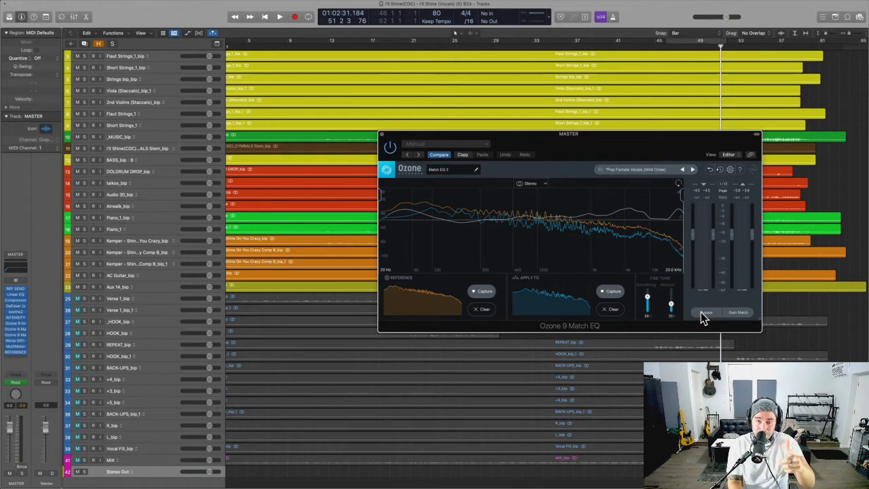
pyautogui.click(706, 312)
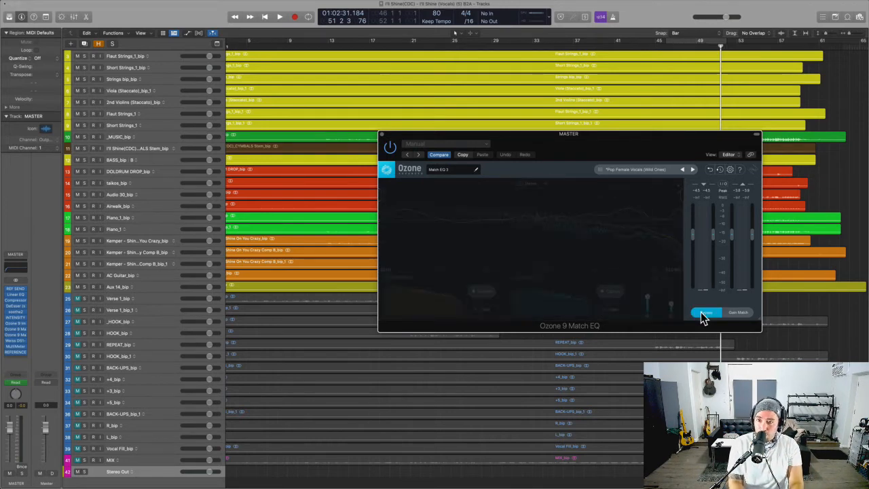
pyautogui.click(280, 17)
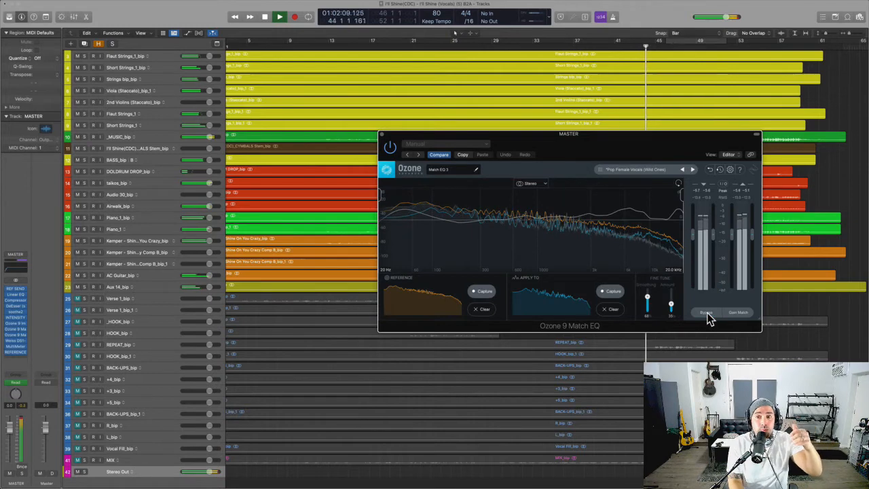
pyautogui.click(279, 16)
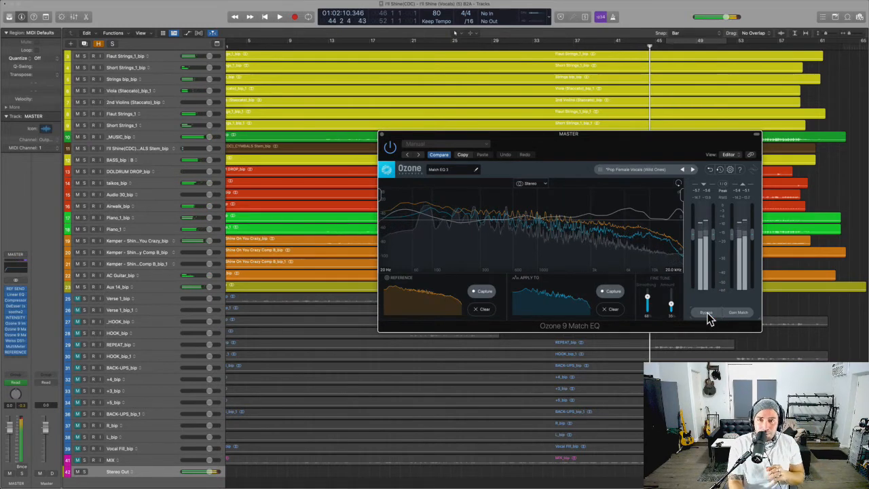